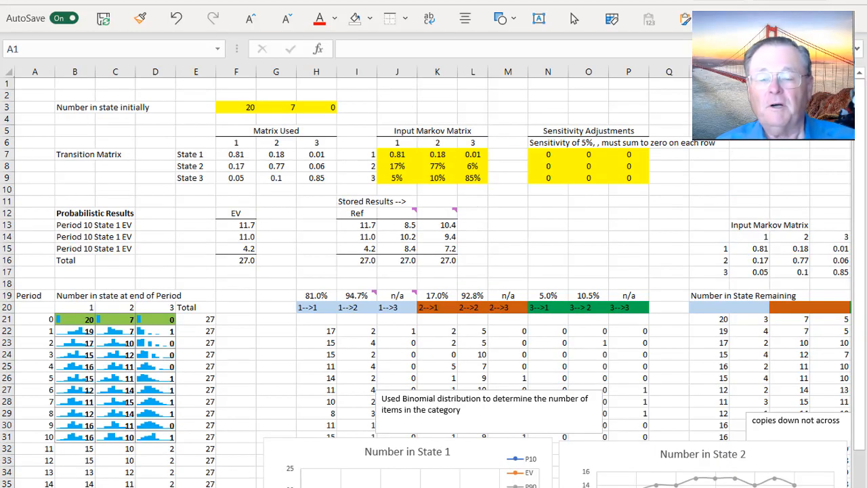
# Review the households-remaining formula in R21 and the binomial transition formula in H22
pyautogui.click(115, 142)
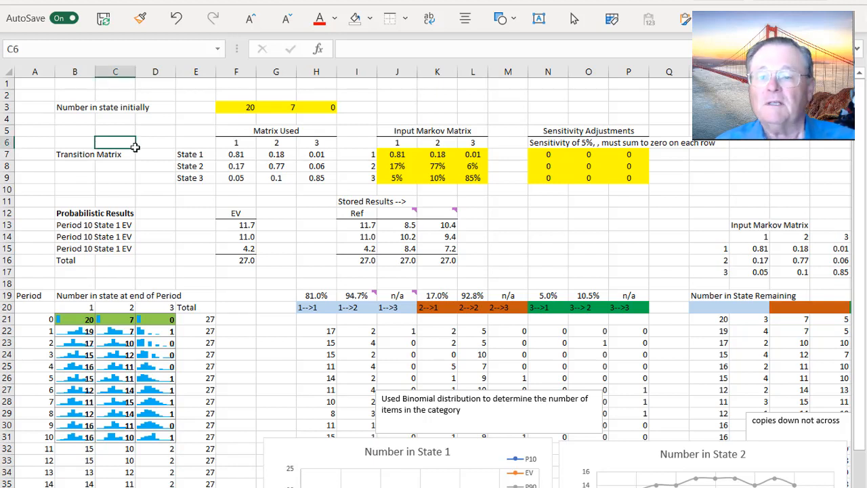
pyautogui.moveTo(225, 139)
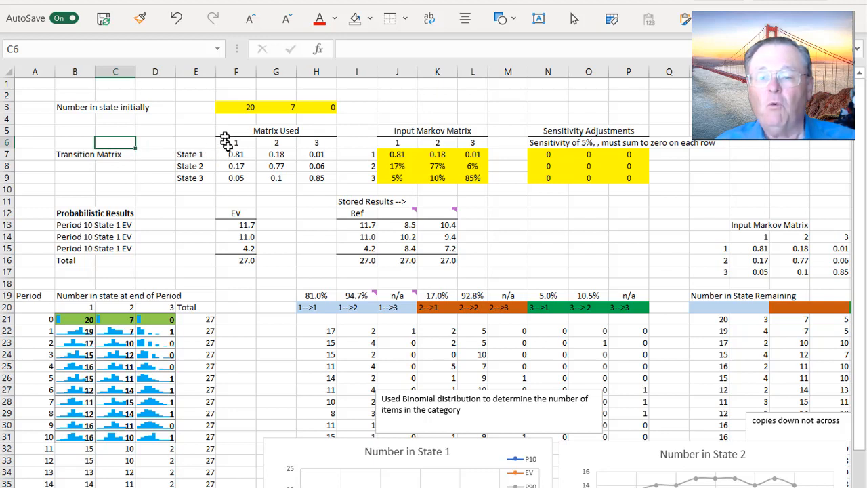
pyautogui.moveTo(278, 132)
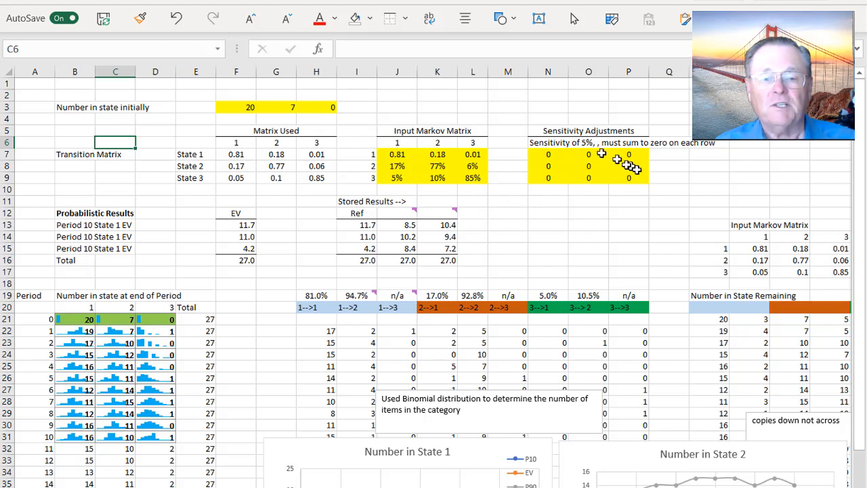
pyautogui.moveTo(339, 151)
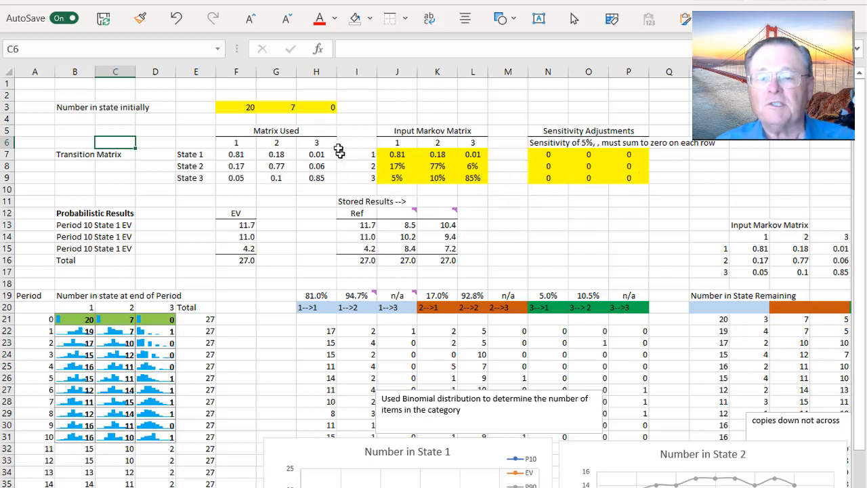
pyautogui.moveTo(336, 188)
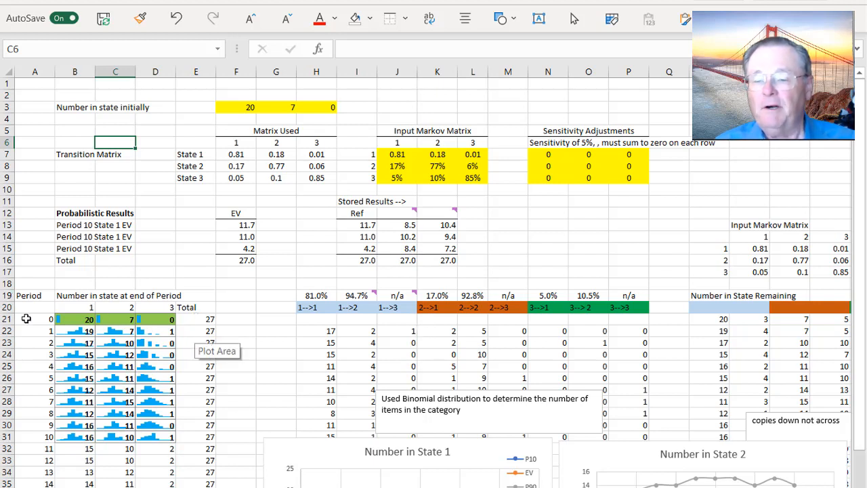
pyautogui.moveTo(27, 463)
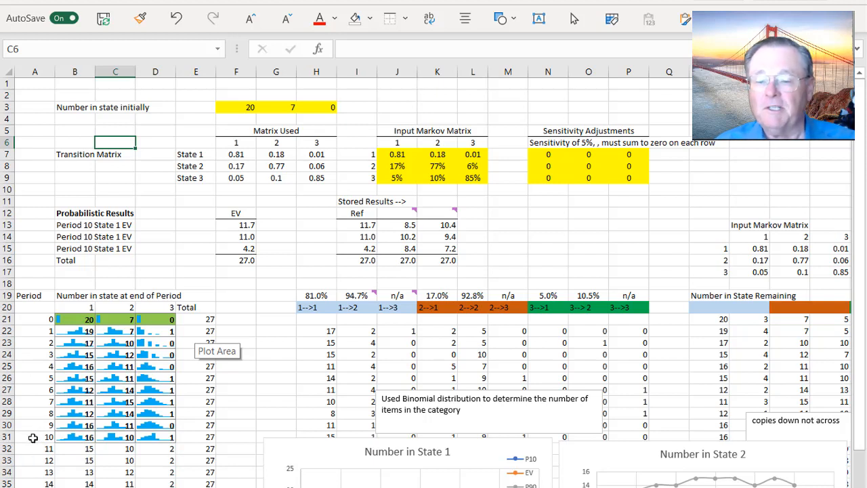
pyautogui.click(710, 318)
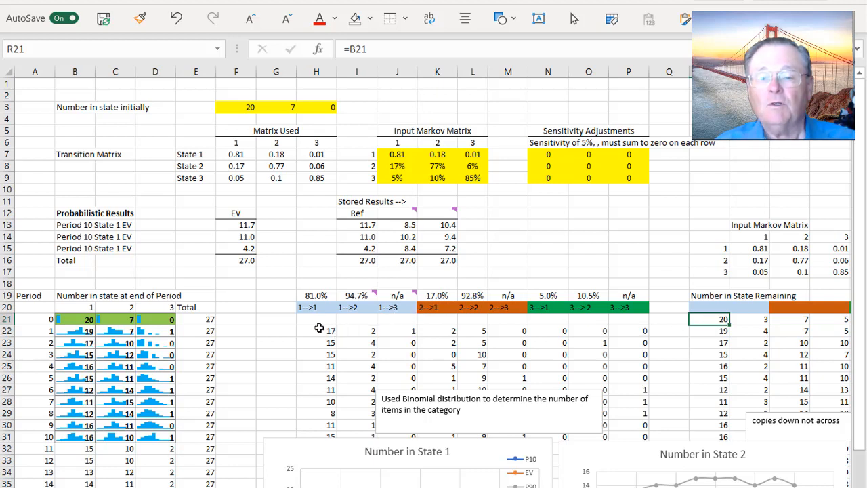
pyautogui.moveTo(396, 155)
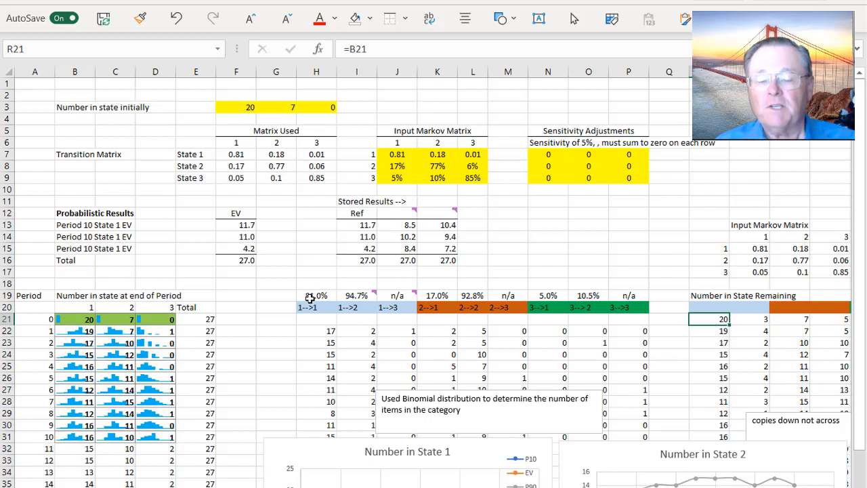
pyautogui.moveTo(312, 336)
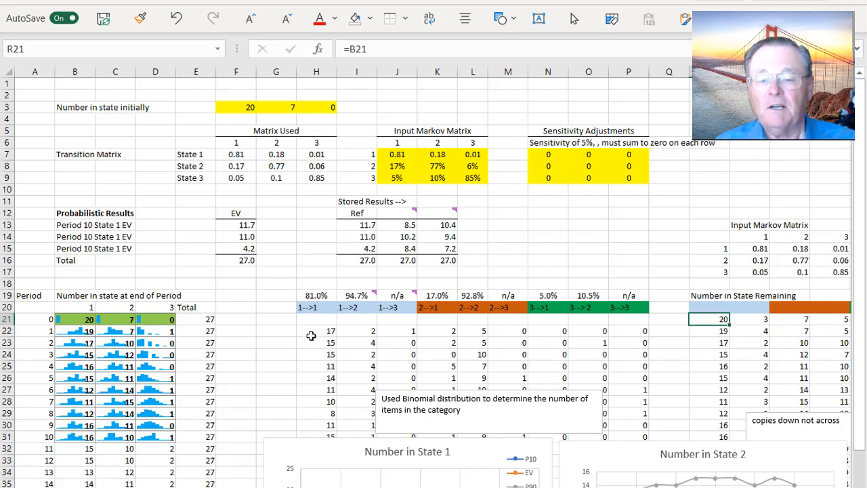
pyautogui.click(316, 331)
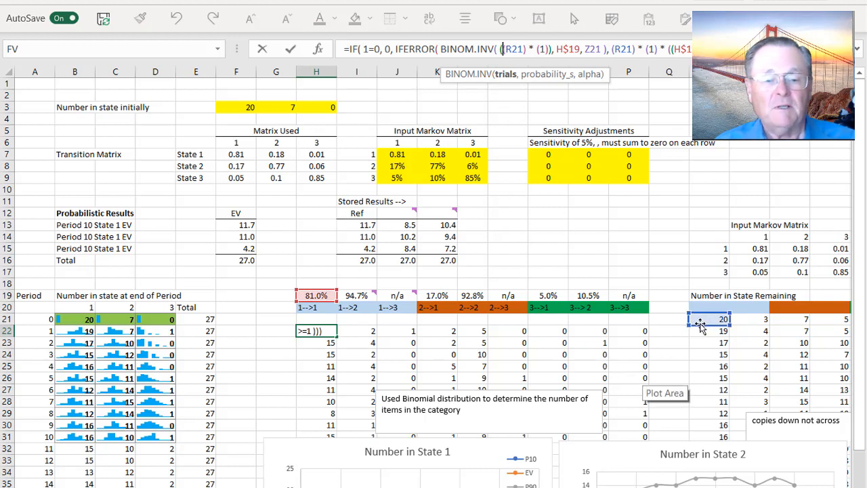
pyautogui.click(317, 295)
pyautogui.write('(')
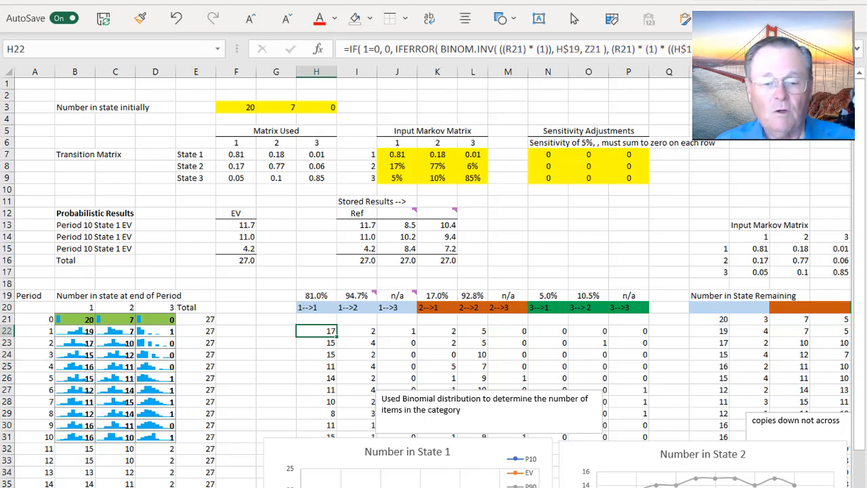
pyautogui.hscroll(3)
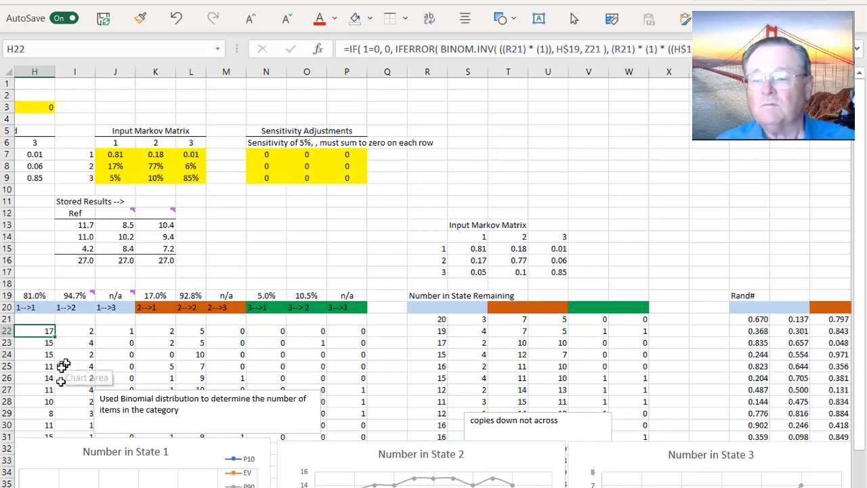
pyautogui.hscroll(-3)
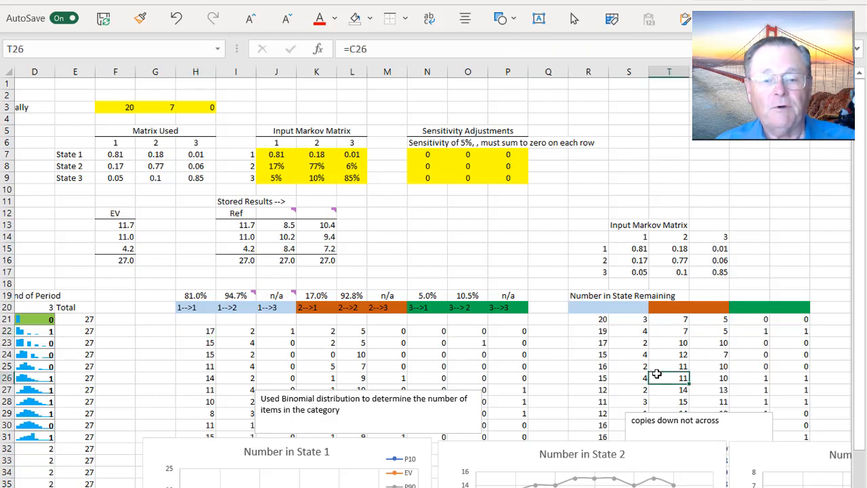
# Review the S21 remaining count, state 1-to-2 transition, I19 conditional probability and 1-to-3 remainder formulas
pyautogui.click(629, 320)
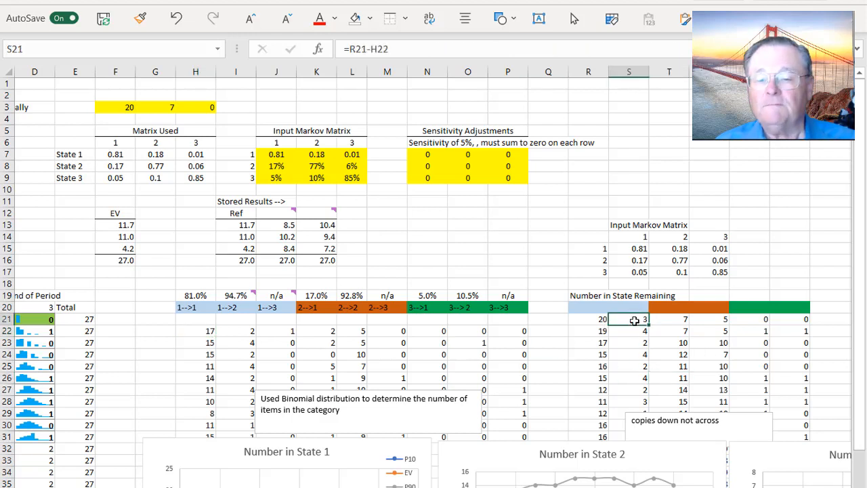
pyautogui.click(235, 331)
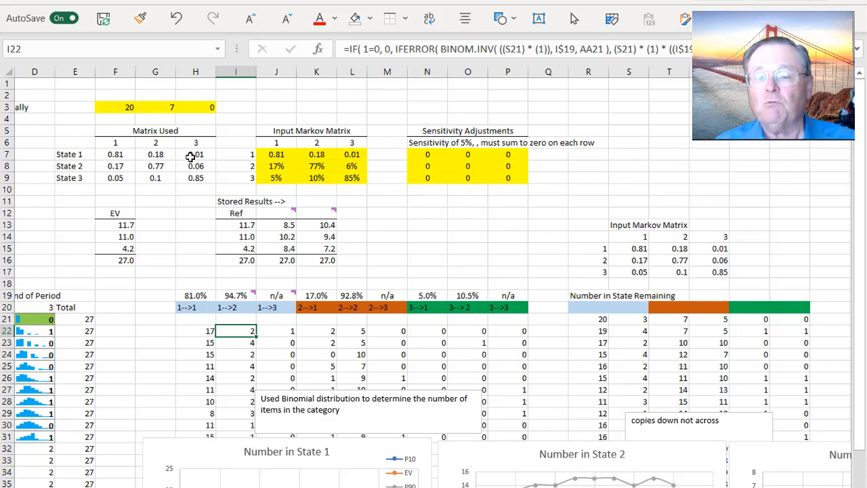
pyautogui.moveTo(154, 155)
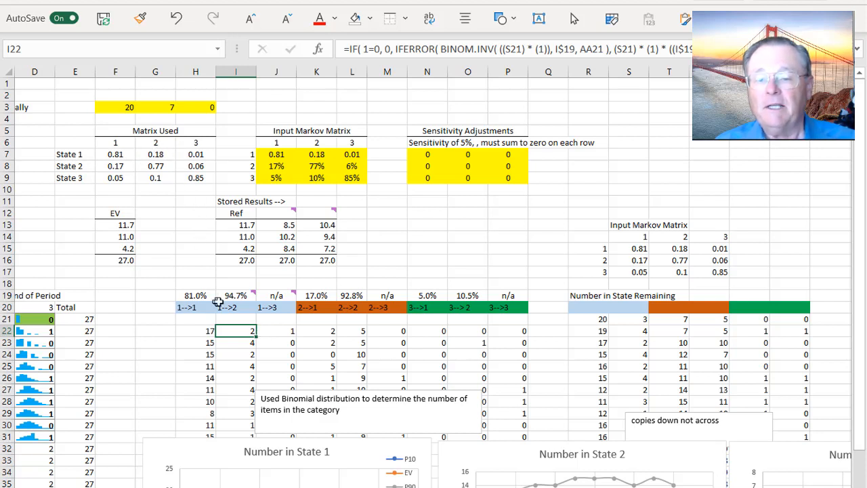
pyautogui.click(236, 296)
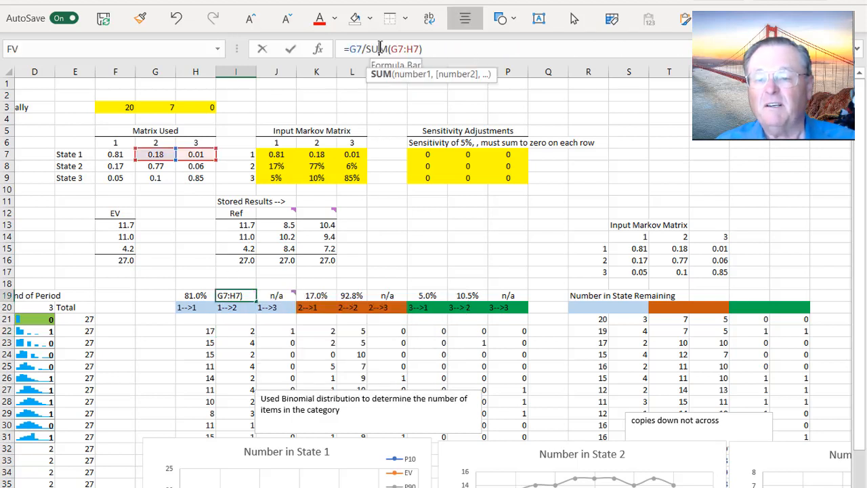
pyautogui.press('enter')
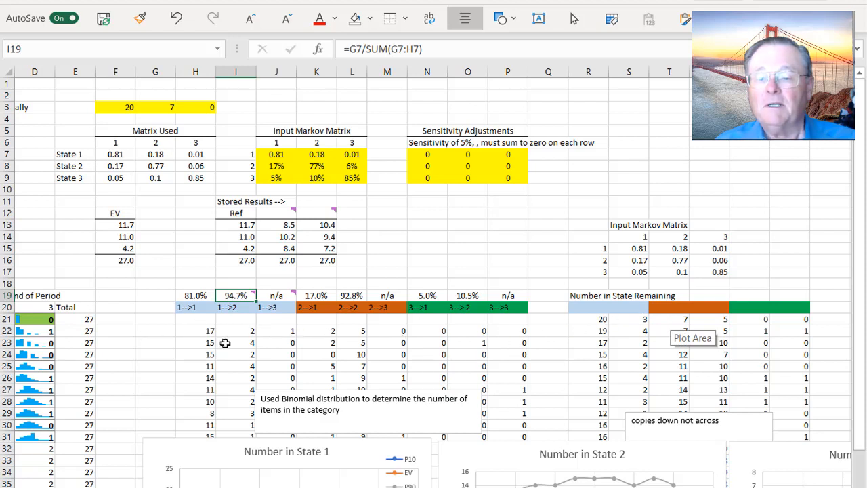
pyautogui.moveTo(232, 331)
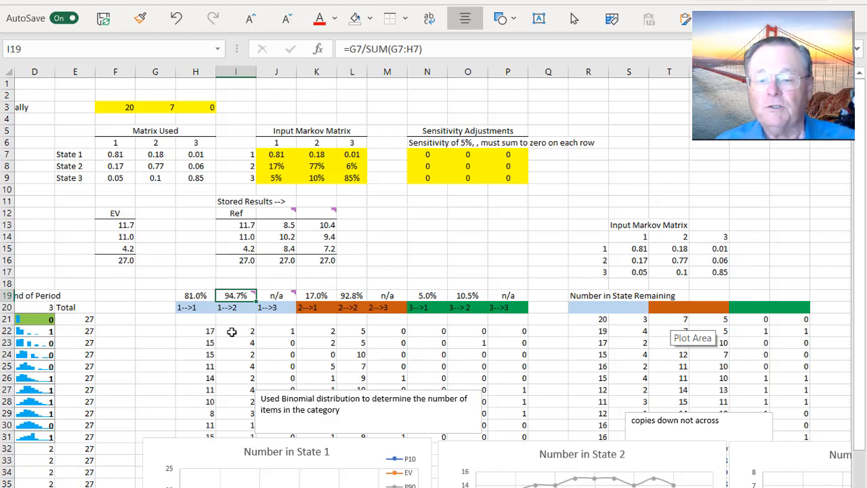
pyautogui.click(236, 331)
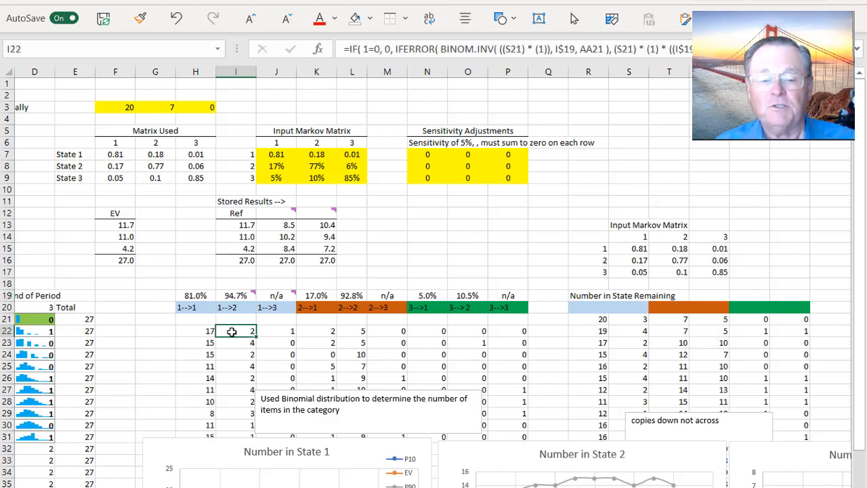
pyautogui.moveTo(843, 336)
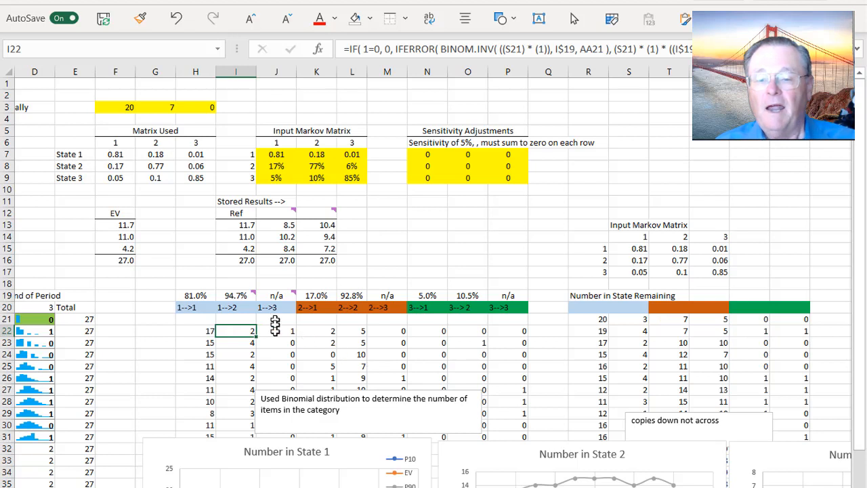
pyautogui.click(277, 331)
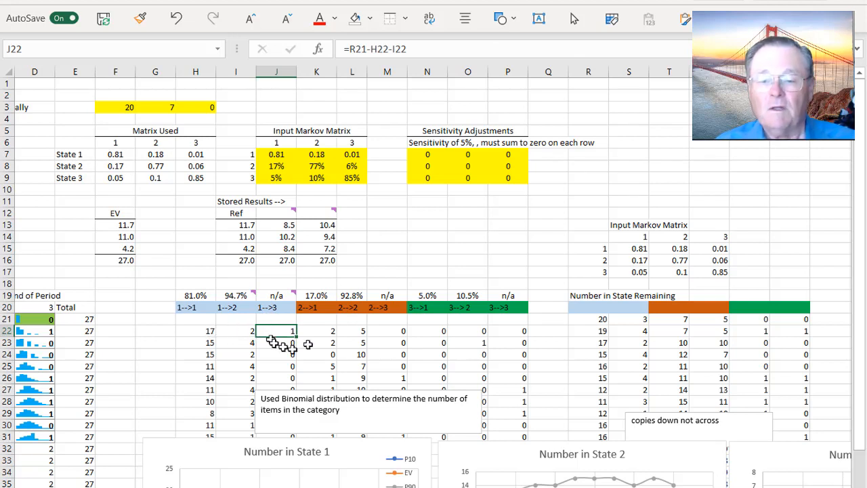
pyautogui.click(317, 331)
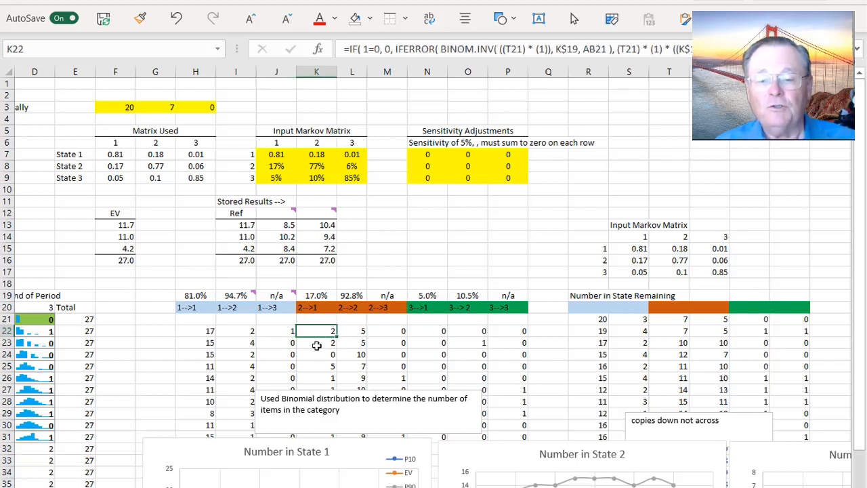
pyautogui.moveTo(383, 355)
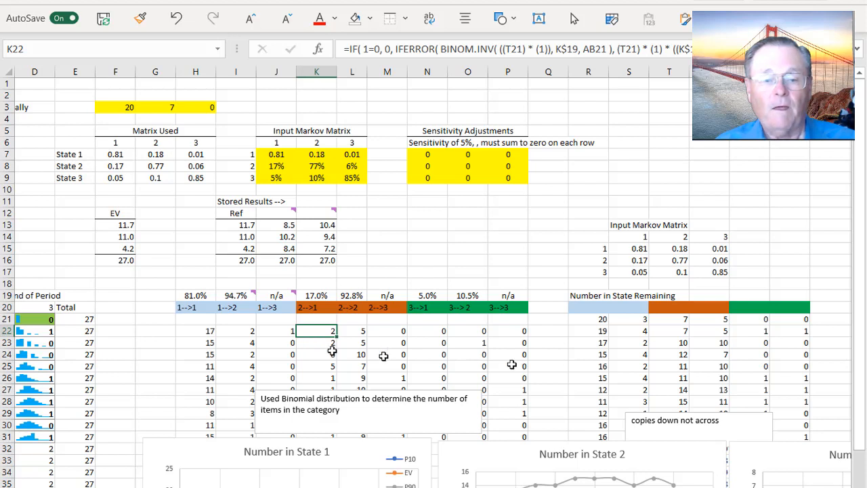
# Review the T21/U21 counts and the binomial move, stay-put and remainder formulas down to K26 and L26
pyautogui.click(670, 320)
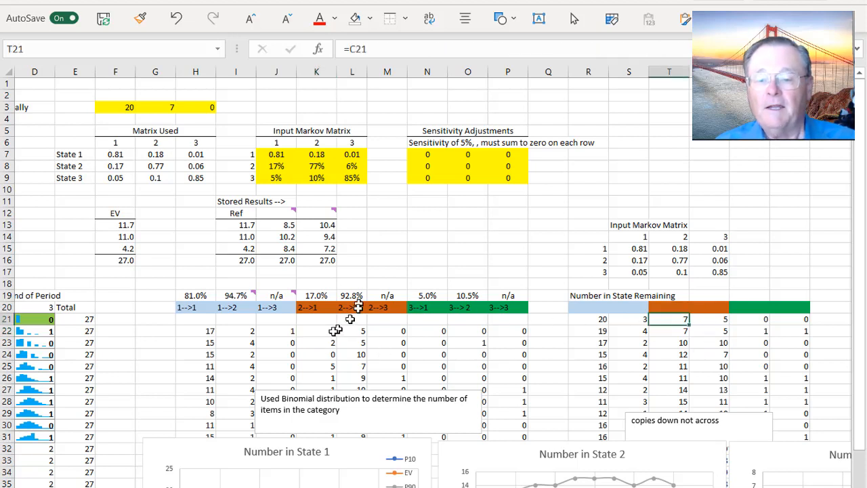
pyautogui.click(317, 331)
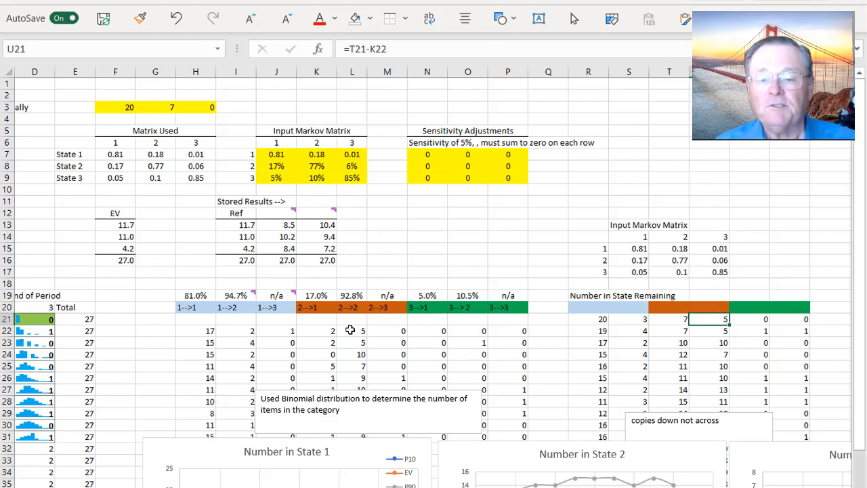
pyautogui.click(352, 331)
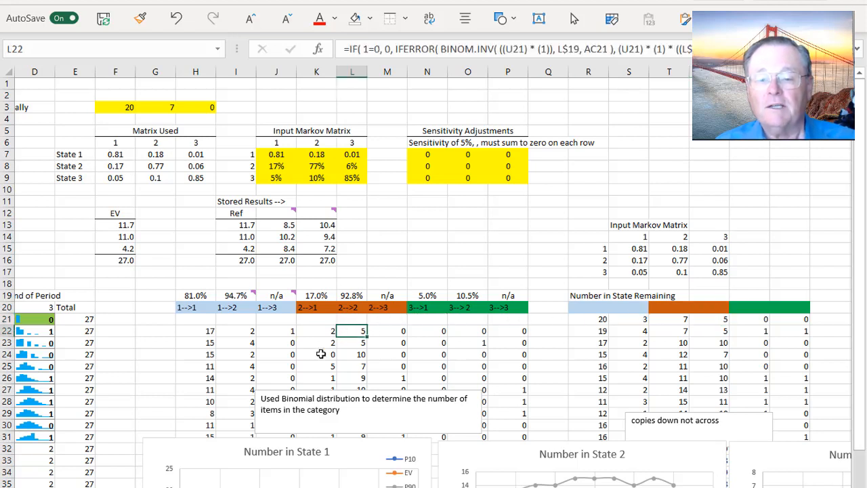
pyautogui.click(388, 330)
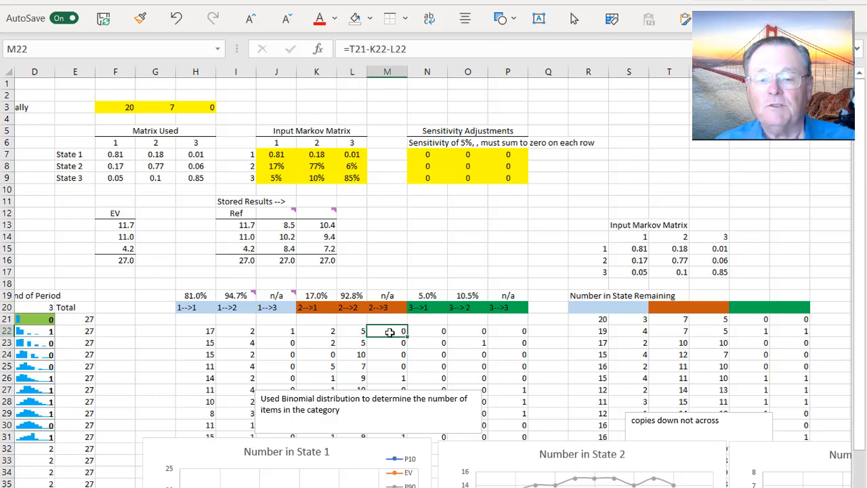
pyautogui.moveTo(399, 378)
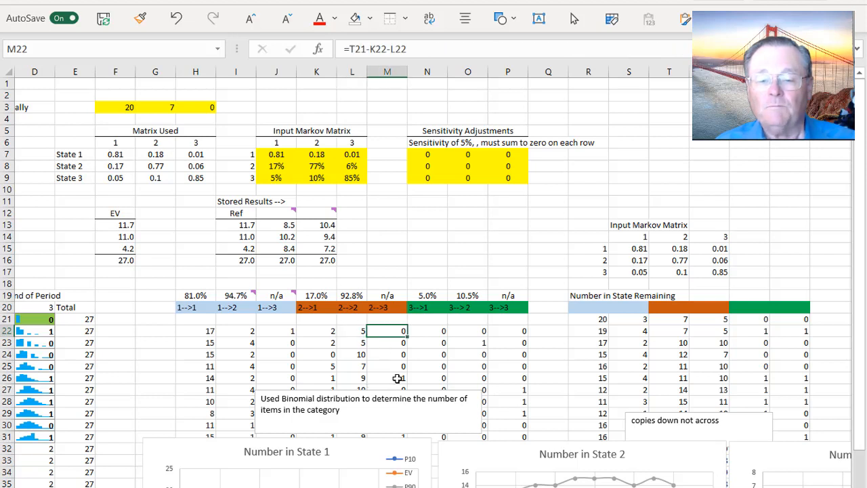
pyautogui.click(388, 378)
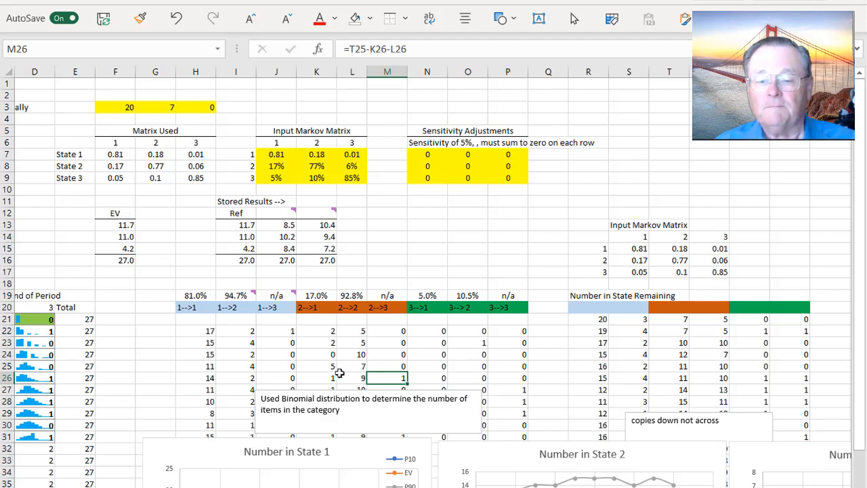
pyautogui.click(317, 377)
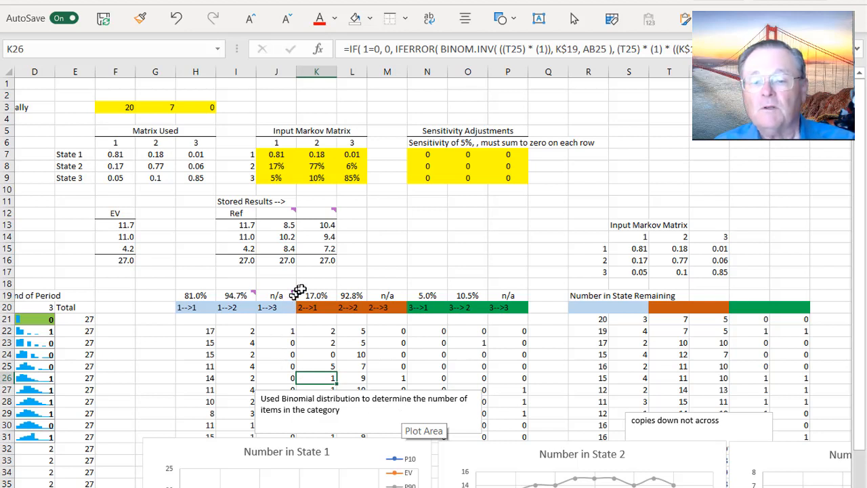
pyautogui.moveTo(303, 315)
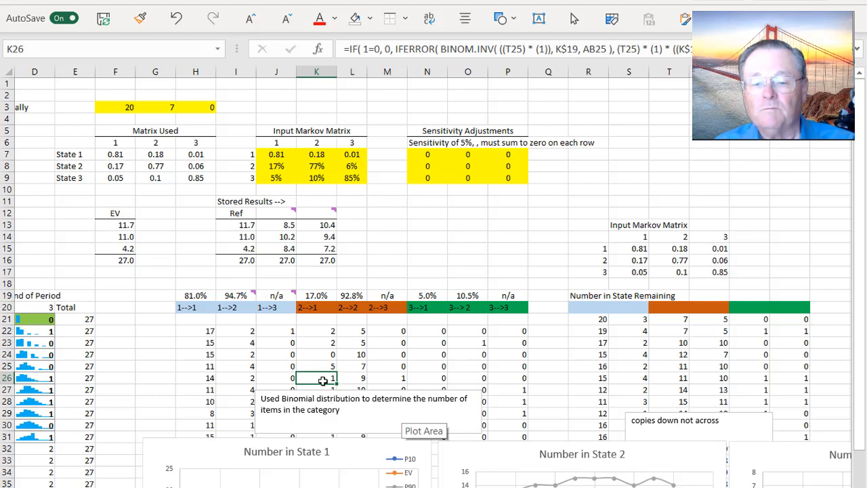
pyautogui.moveTo(436, 359)
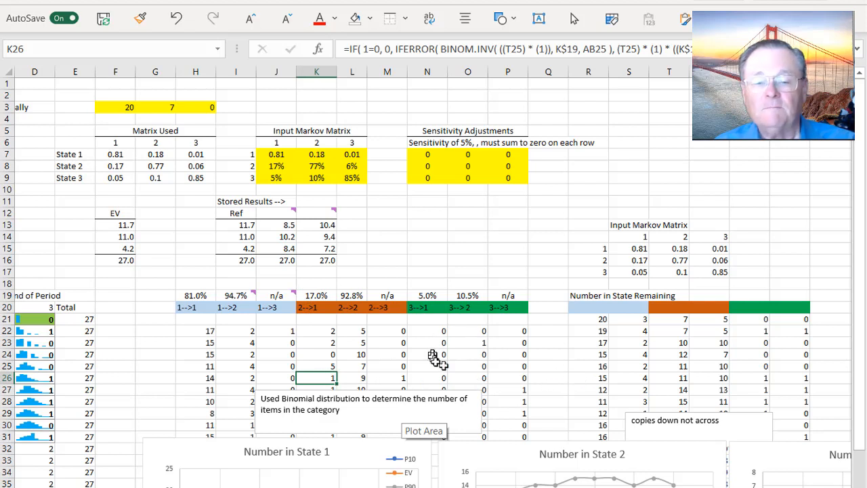
pyautogui.click(353, 376)
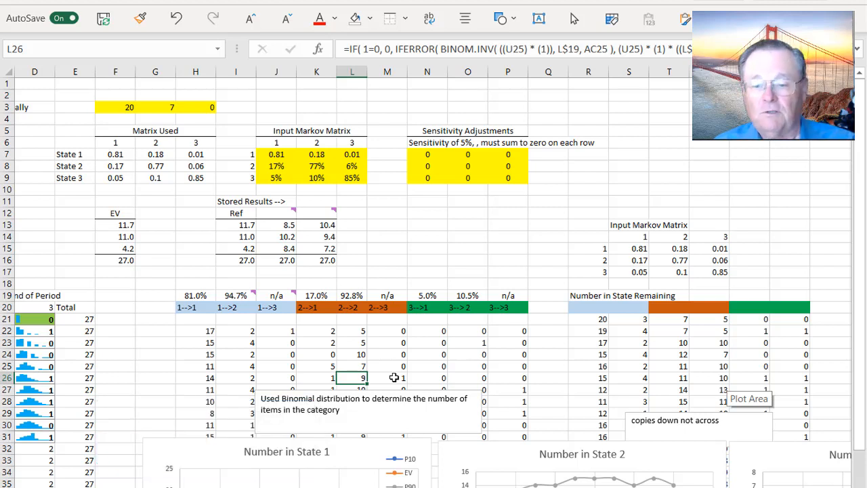
pyautogui.moveTo(371, 436)
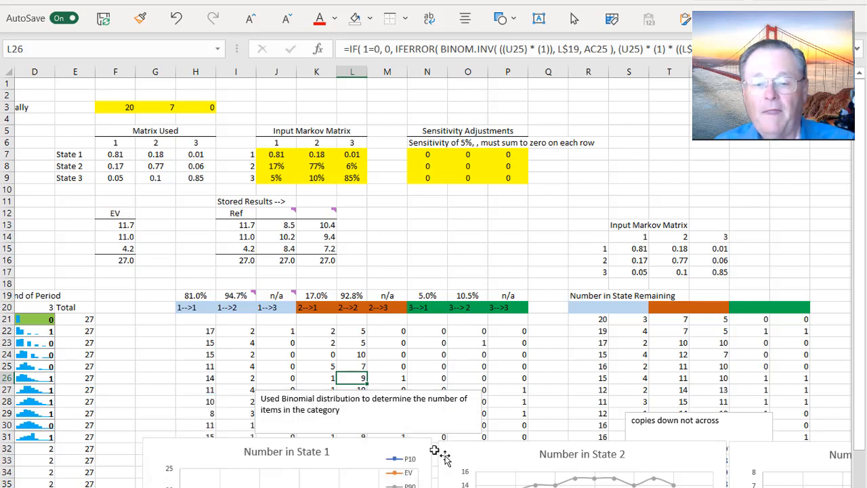
# Review the period column, the B21 and D21 links to initial state counts, and the state 1 arrivals sum
pyautogui.click(116, 342)
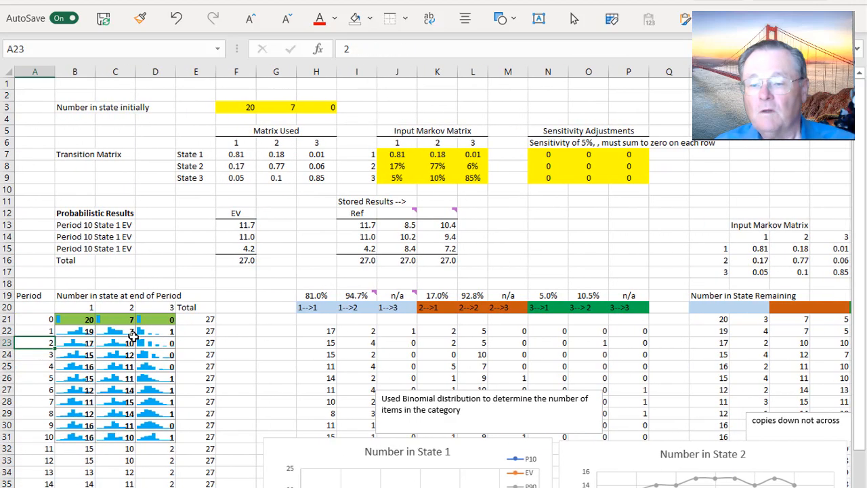
pyautogui.click(35, 320)
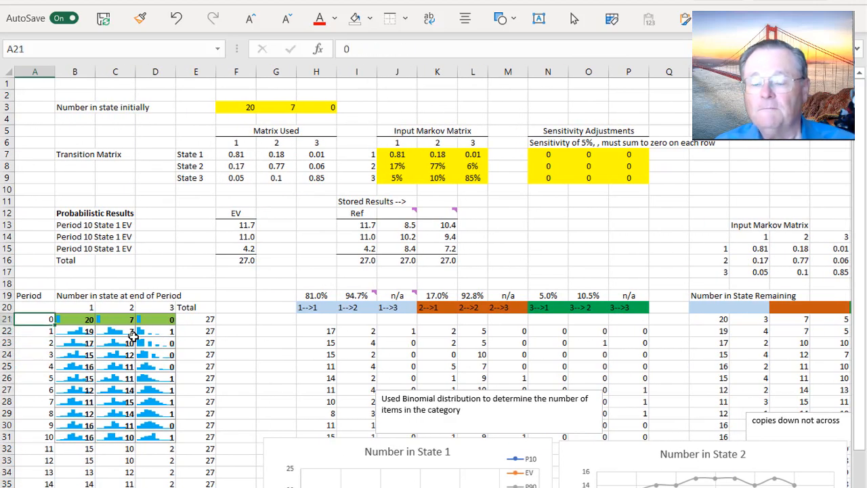
pyautogui.click(75, 319)
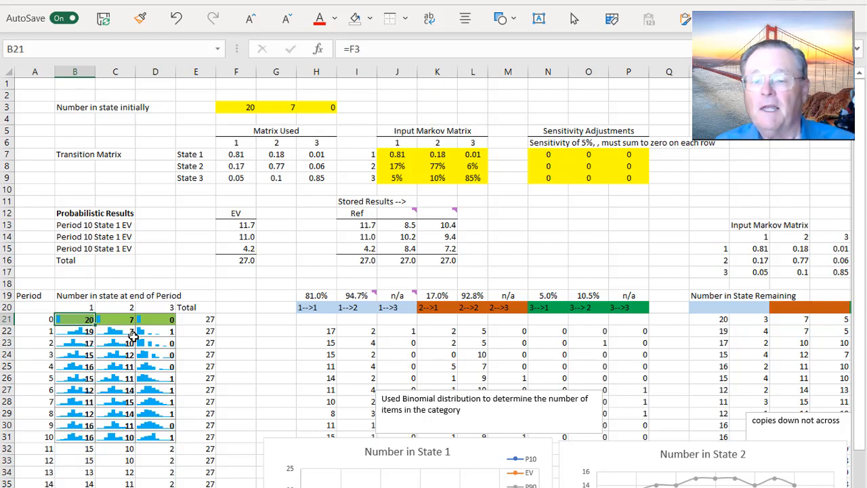
pyautogui.click(35, 320)
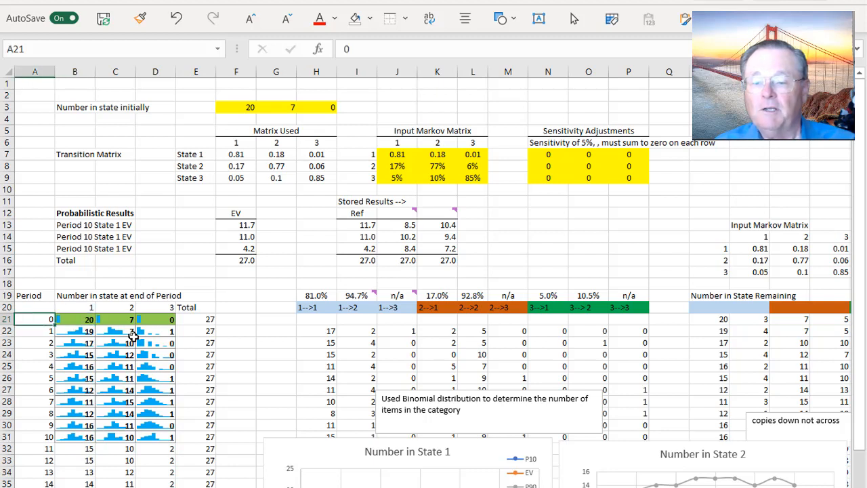
pyautogui.click(155, 320)
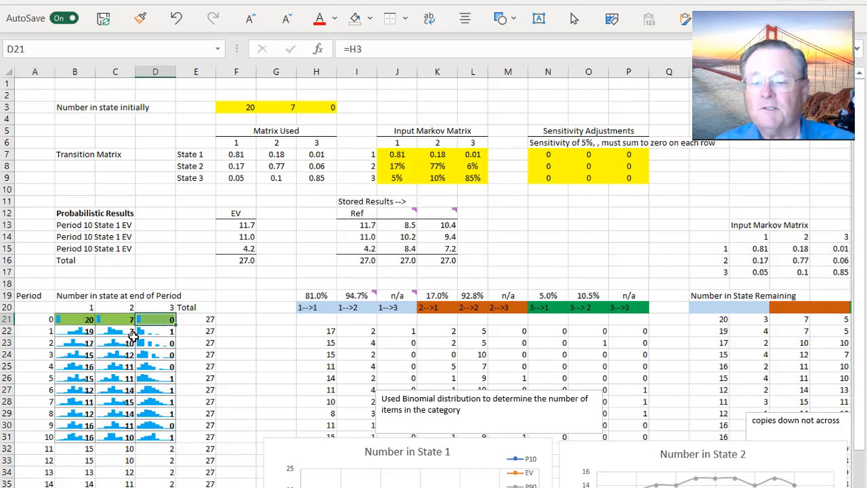
pyautogui.click(155, 331)
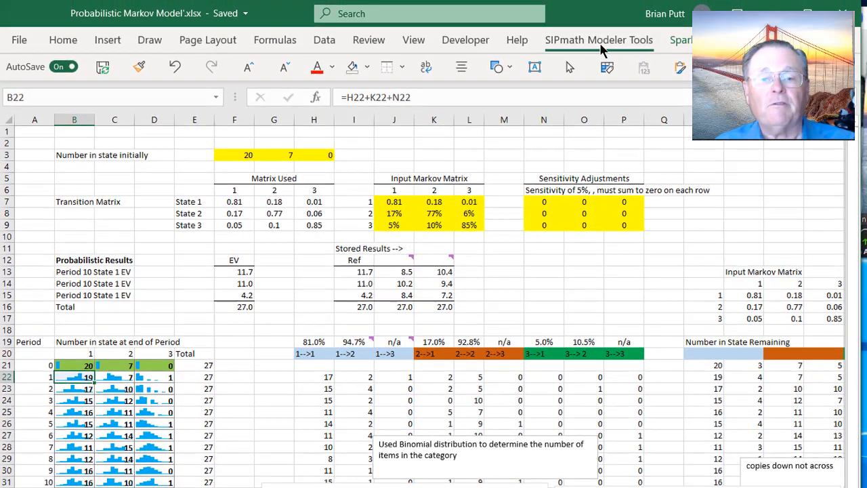
# Show individual trial values with the SIPmath trial viewer, stepping through trials 17, 18 and onward toward 20
pyautogui.click(599, 40)
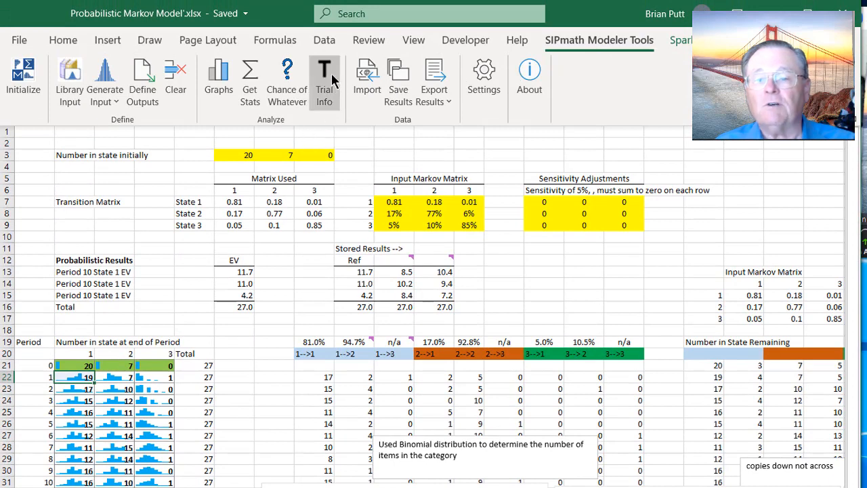
pyautogui.click(324, 77)
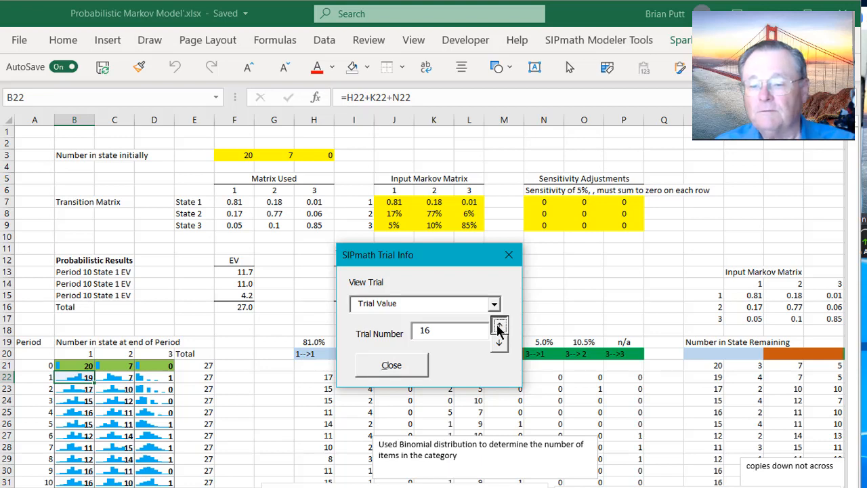
pyautogui.click(498, 322)
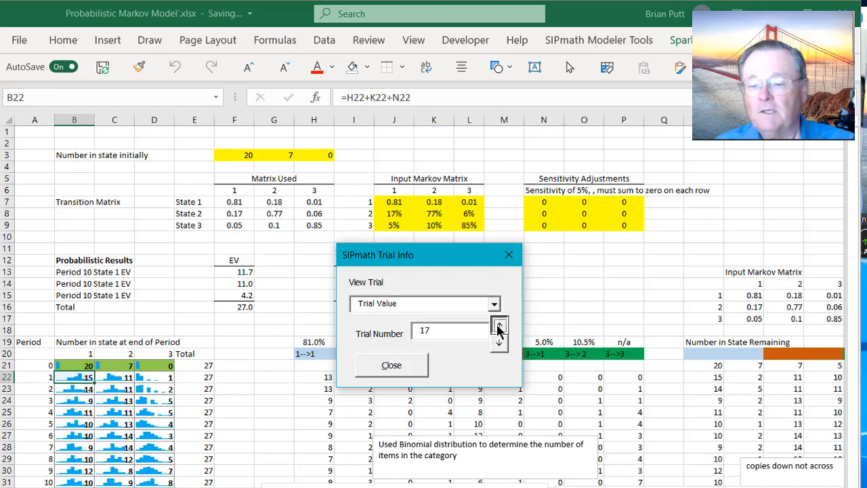
pyautogui.click(498, 325)
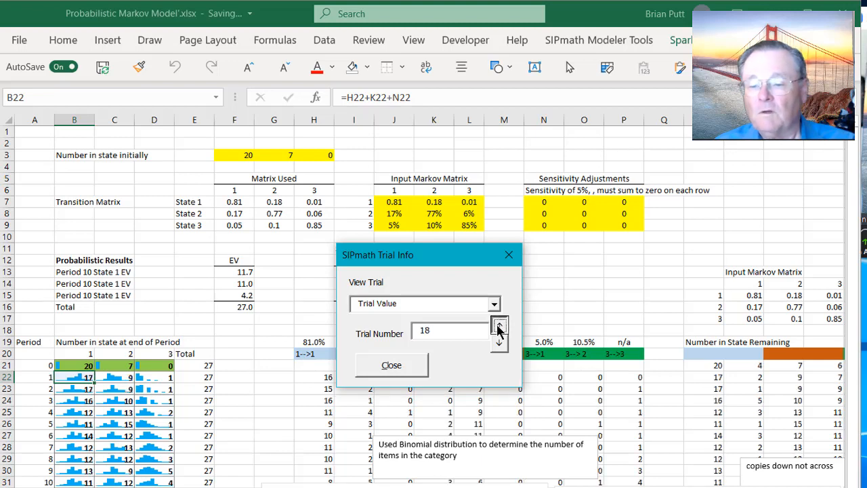
pyautogui.click(499, 325)
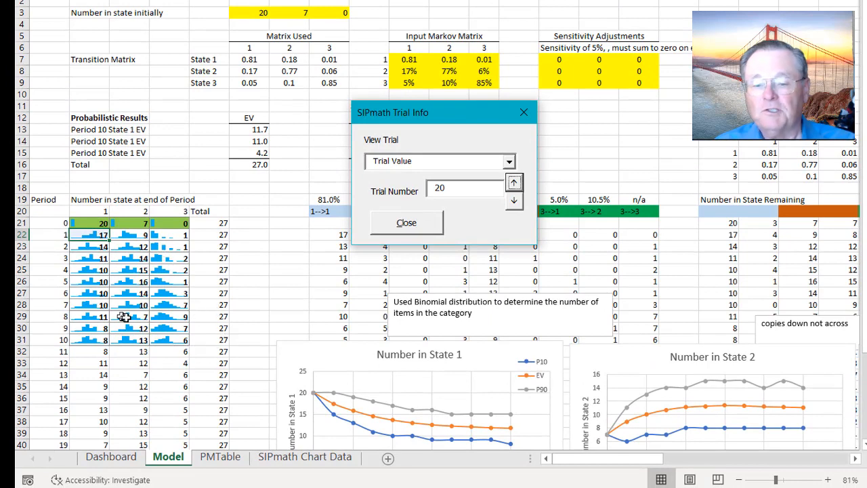
pyautogui.moveTo(111, 329)
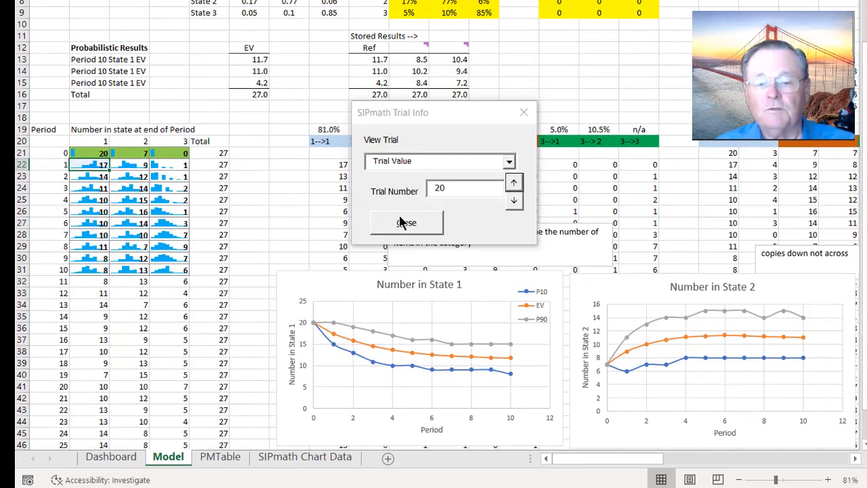
# Close the SIPmath Trial Info dialog to return to the full simulation results
pyautogui.click(407, 222)
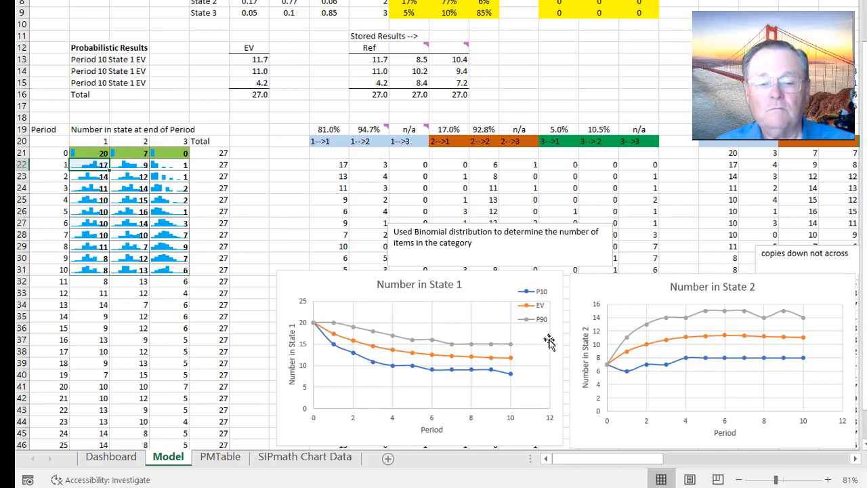
pyautogui.moveTo(549, 340)
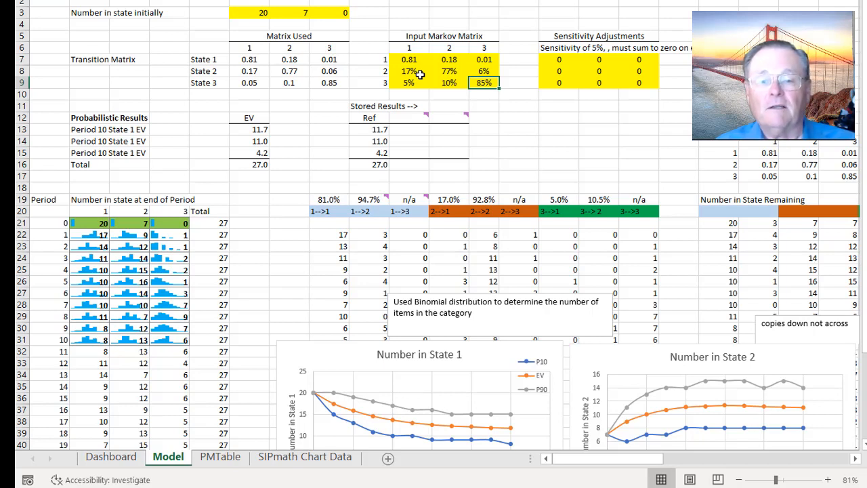
pyautogui.moveTo(583, 181)
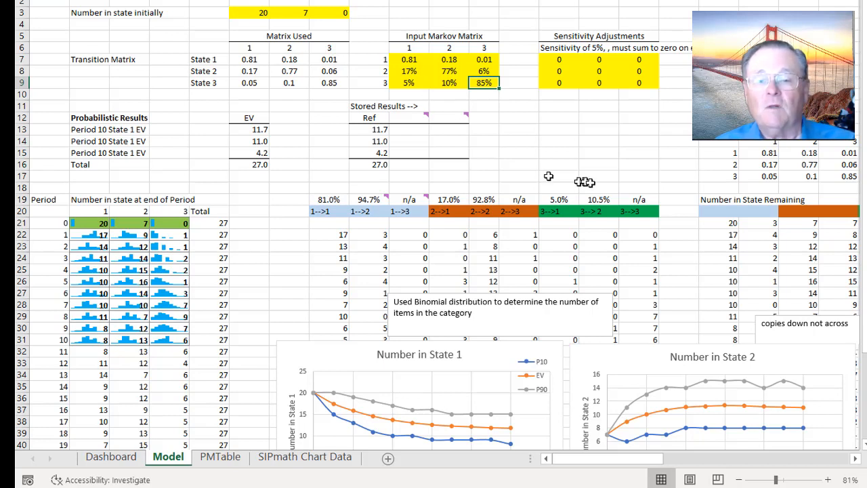
pyautogui.moveTo(549, 37)
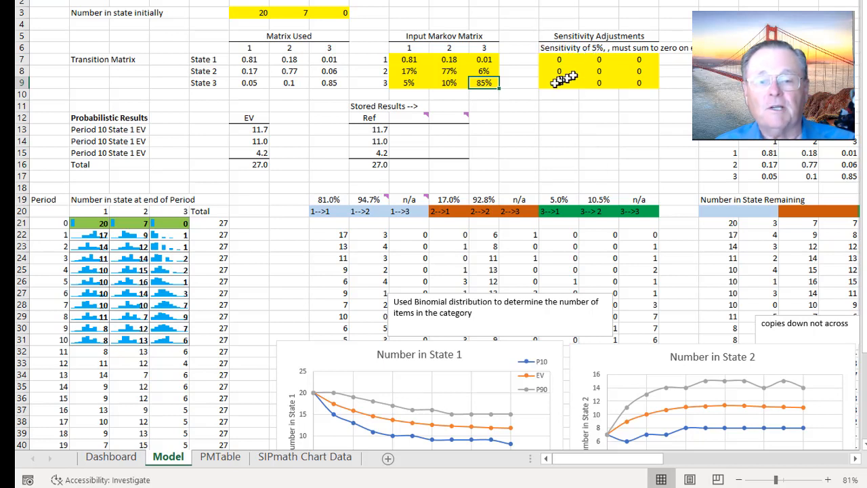
# Enter State 3 adjustments -1, -2, 3 and copy the period-10 expected values 10.4, 9.4, 7.2 into Stored Results
pyautogui.click(559, 83)
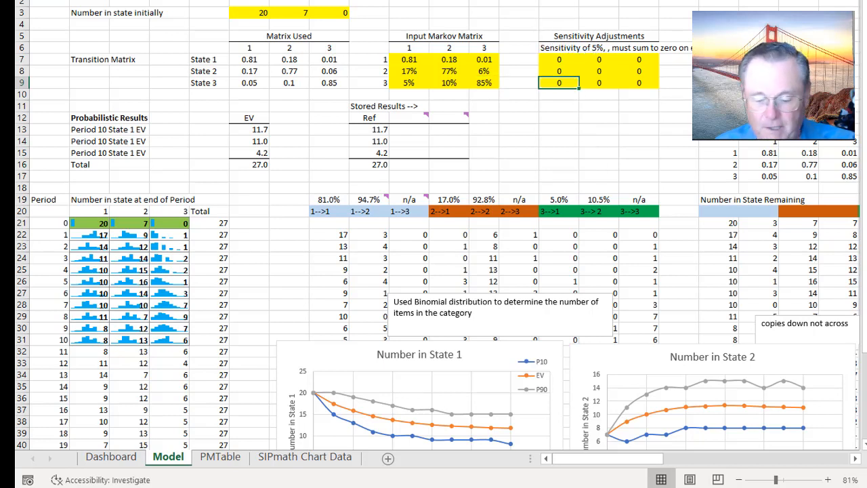
pyautogui.write('-1')
pyautogui.click(599, 83)
pyautogui.write('-2')
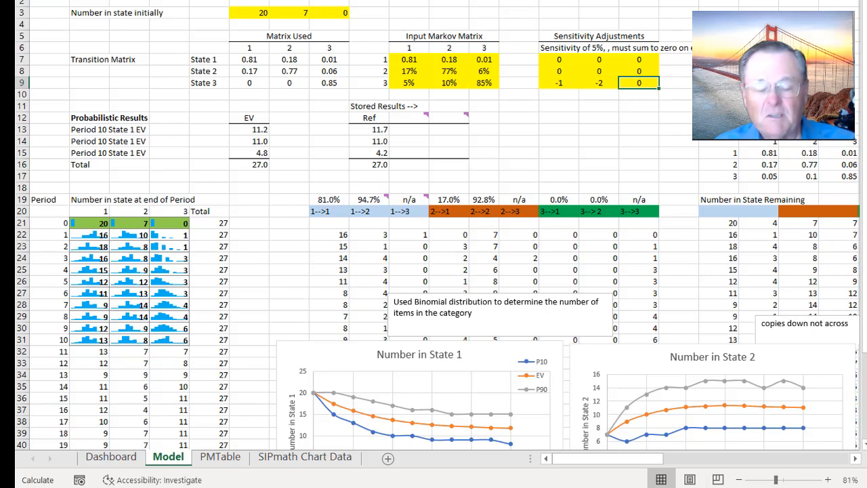
pyautogui.write('3')
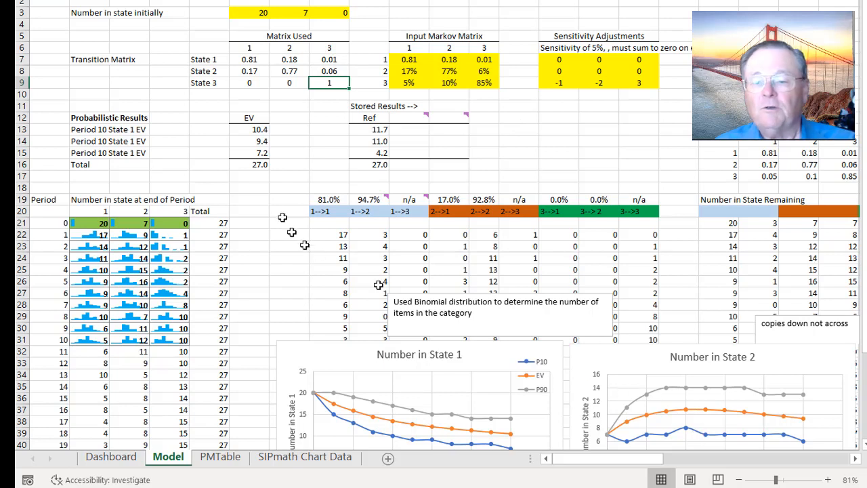
pyautogui.moveTo(261, 130); pyautogui.dragTo(260, 152)
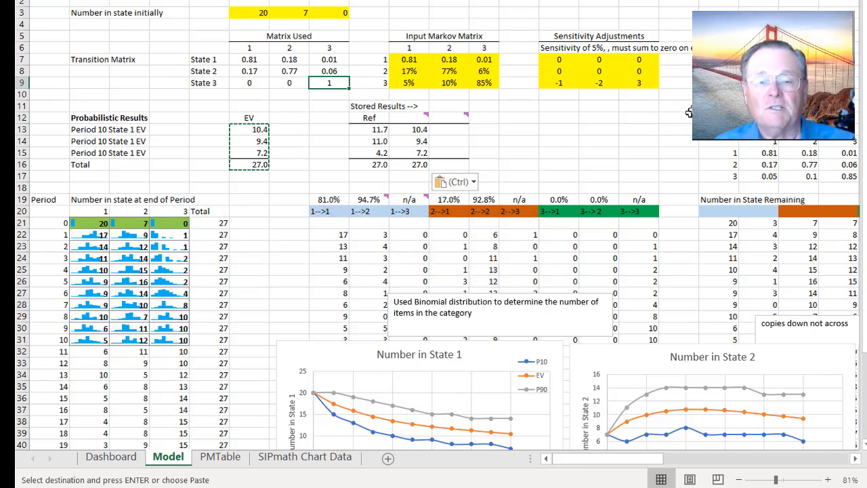
pyautogui.moveTo(569, 80)
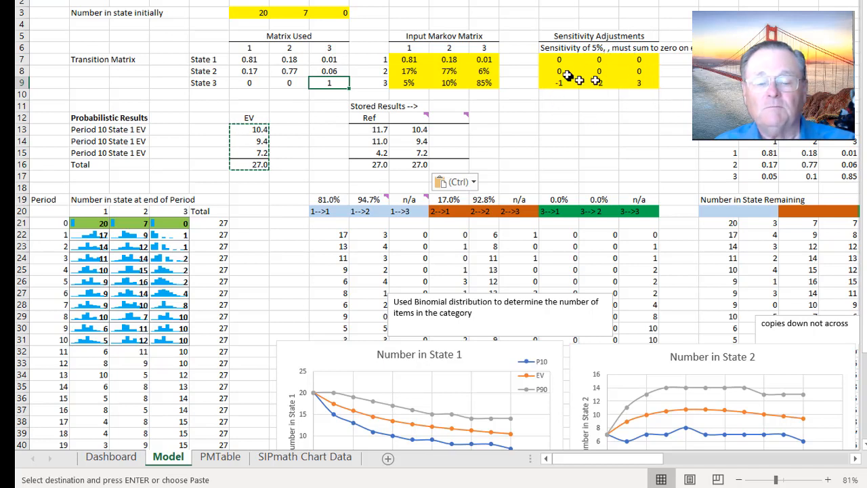
pyautogui.click(599, 83)
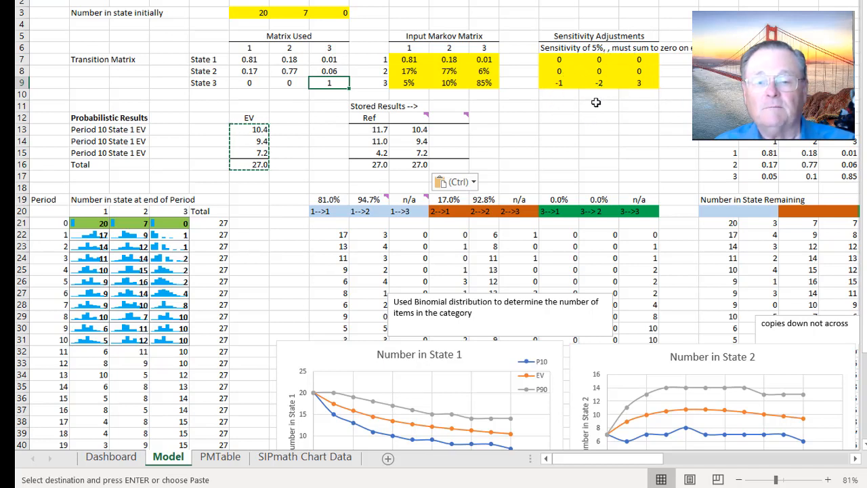
pyautogui.moveTo(713, 237)
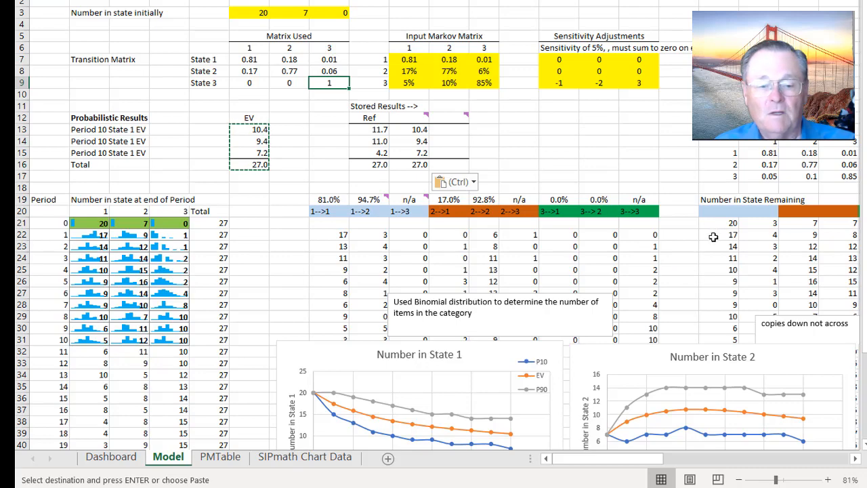
# Scroll through the Model sheet and Dashboard charts for States 1, 2 and 3
pyautogui.scroll(-3)
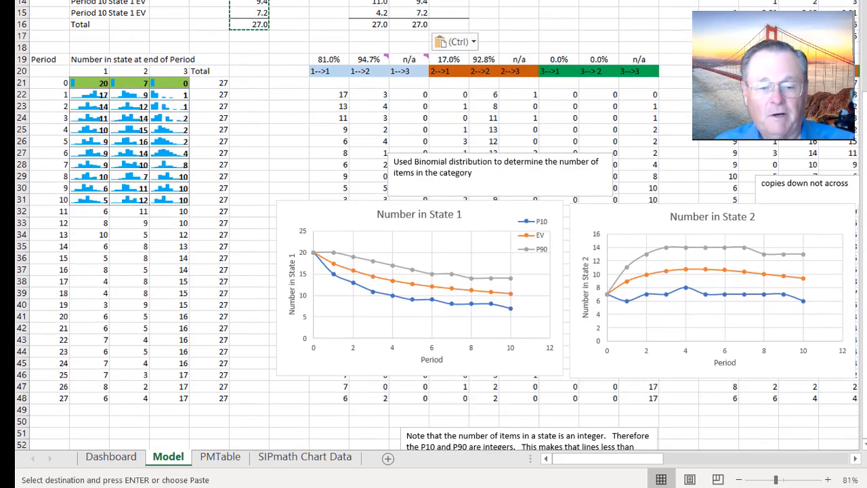
pyautogui.hscroll(3)
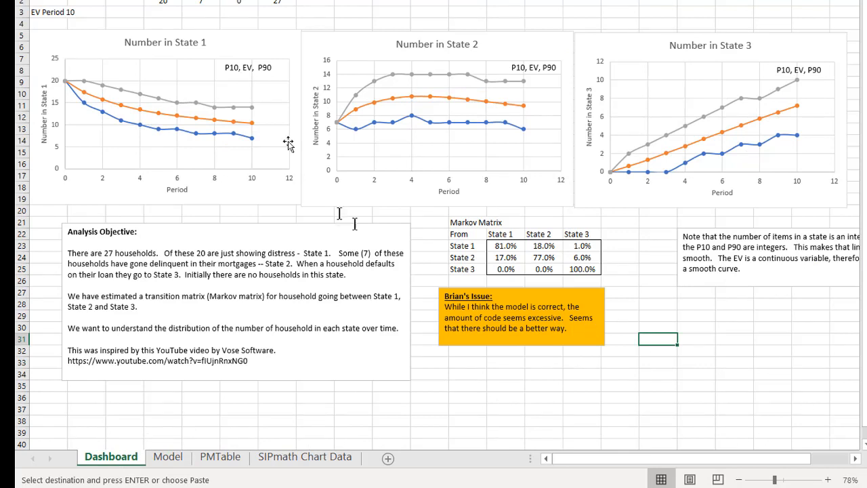
pyautogui.moveTo(760, 95)
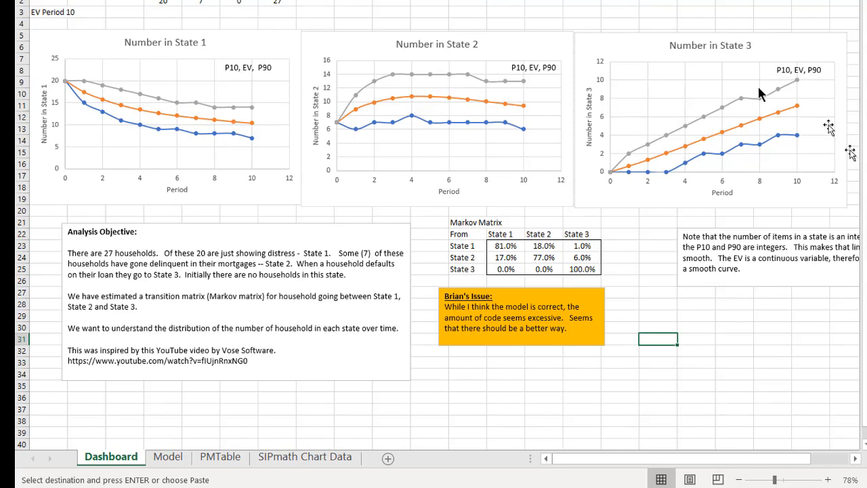
pyautogui.moveTo(667, 350)
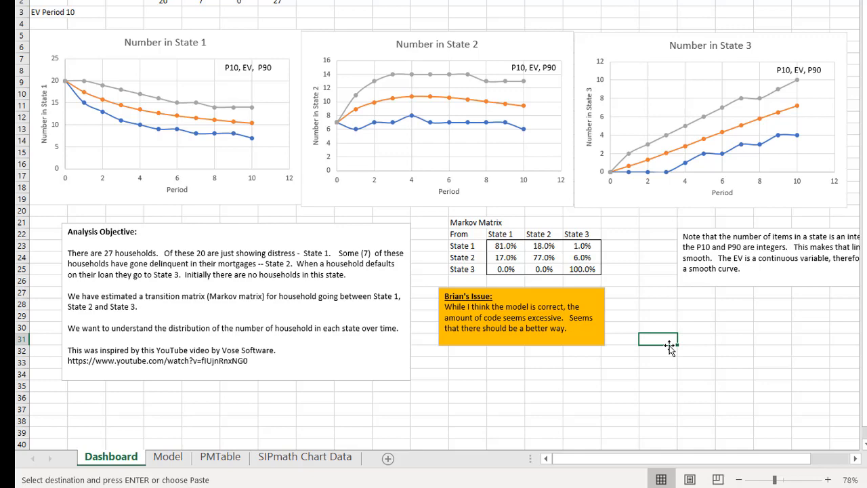
pyautogui.scroll(-3)
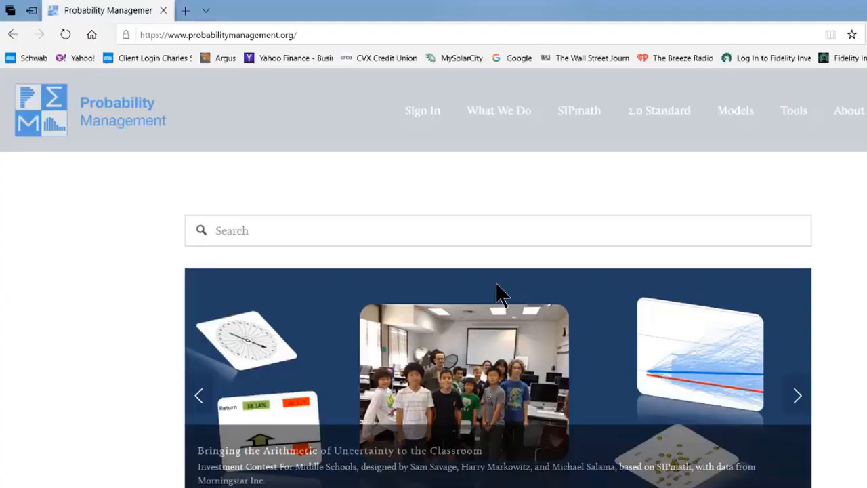
pyautogui.moveTo(233, 150)
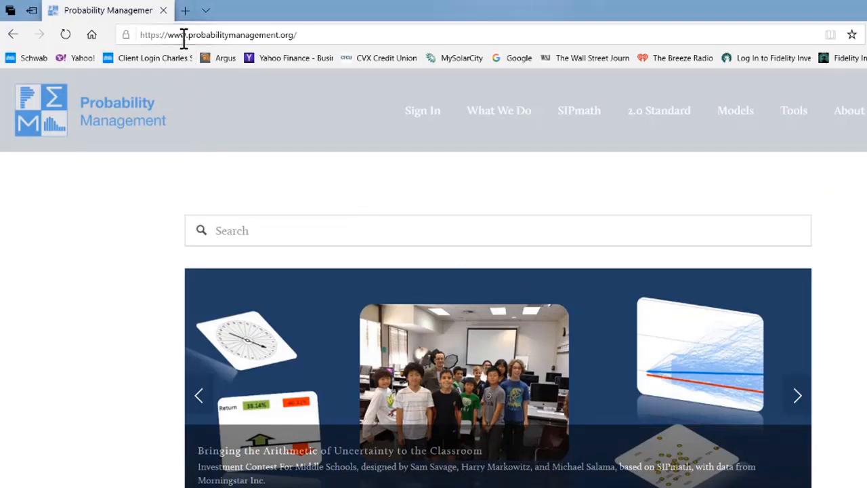
# Go to the Tools page on probabilitymanagement.org with the free SIPmath Modeler Tools downloads
pyautogui.click(796, 396)
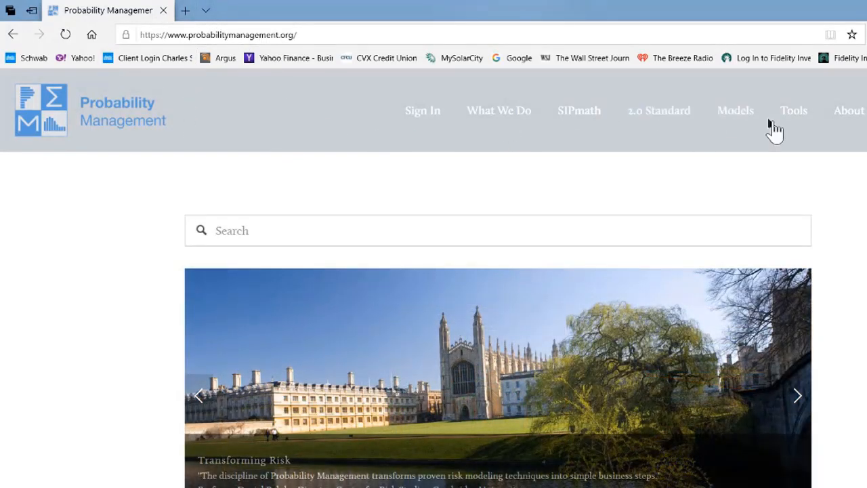
pyautogui.click(794, 111)
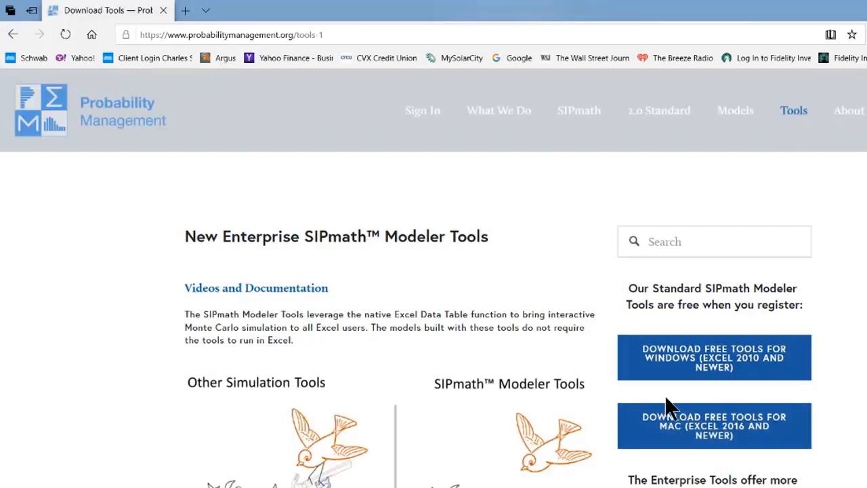
pyautogui.moveTo(675, 444)
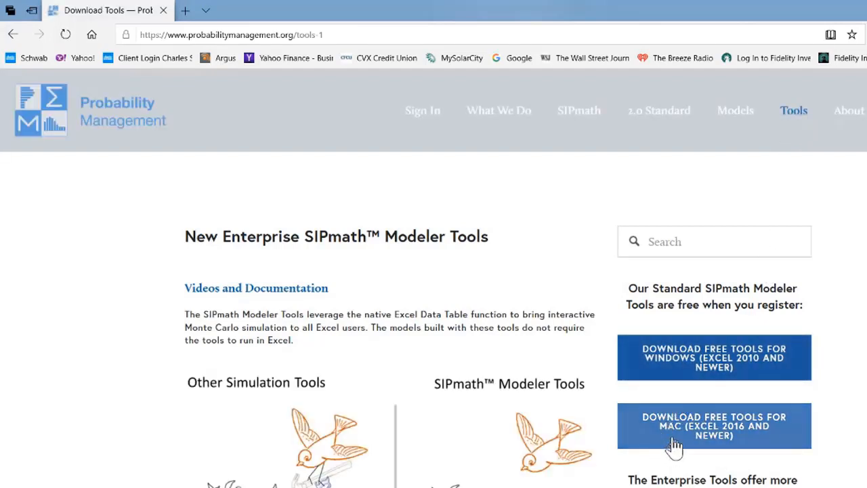